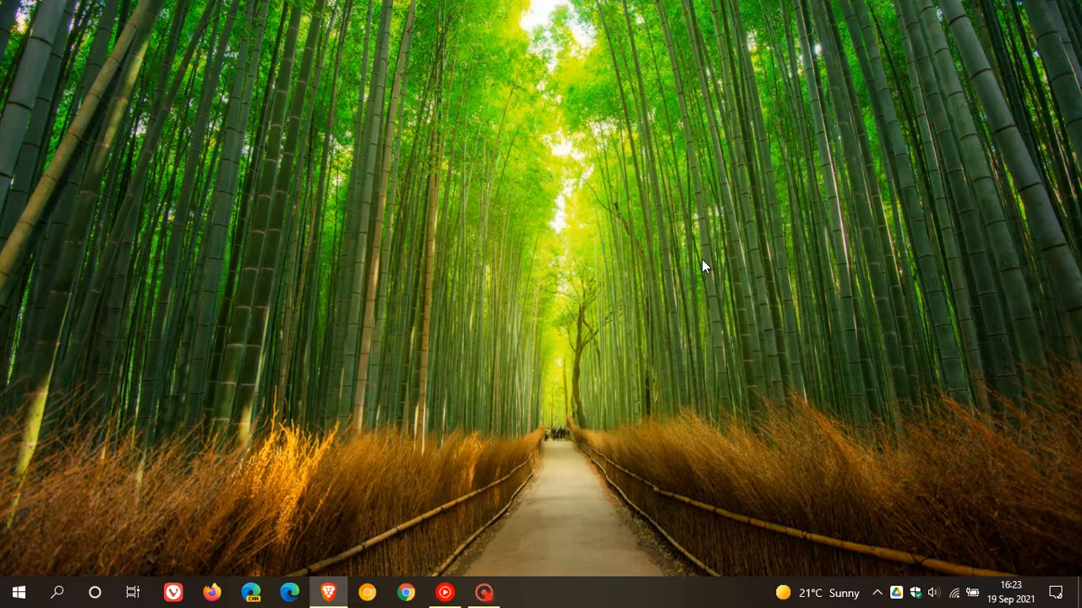
mouse_move(675, 271)
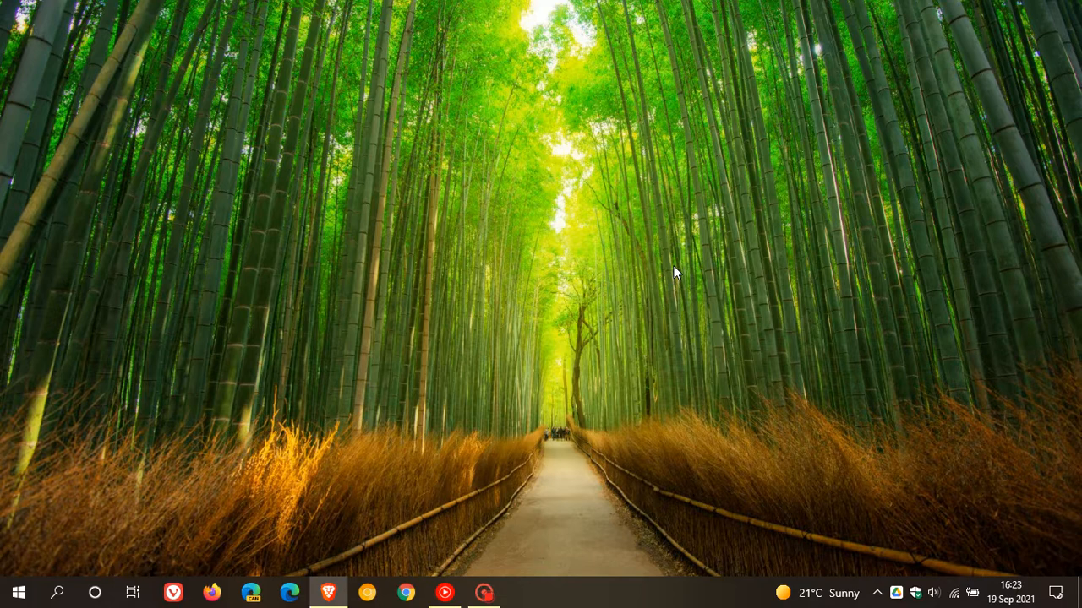
mouse_move(661, 264)
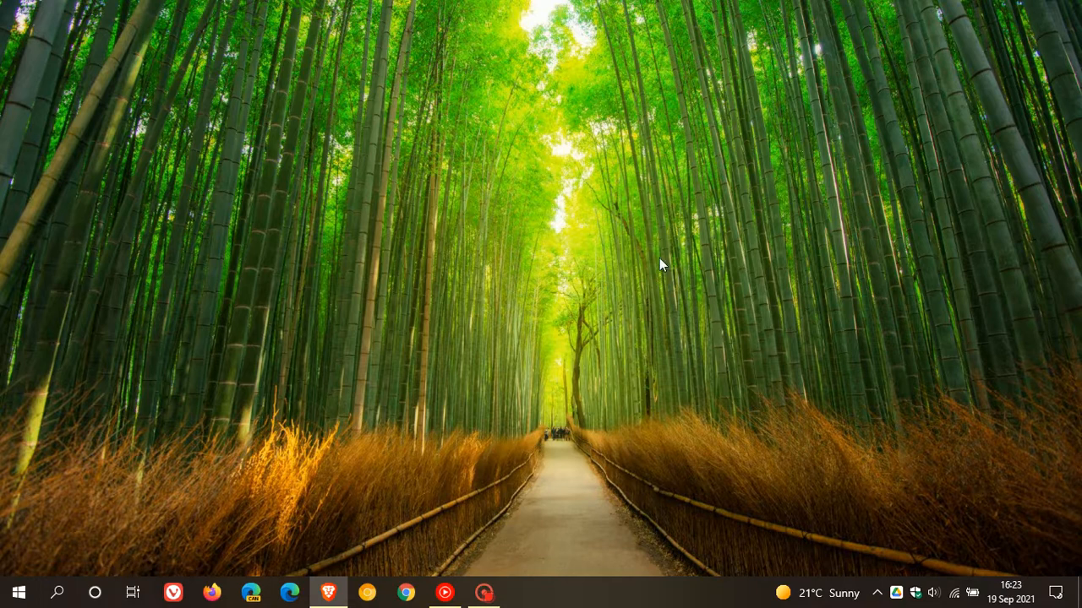
mouse_move(648, 225)
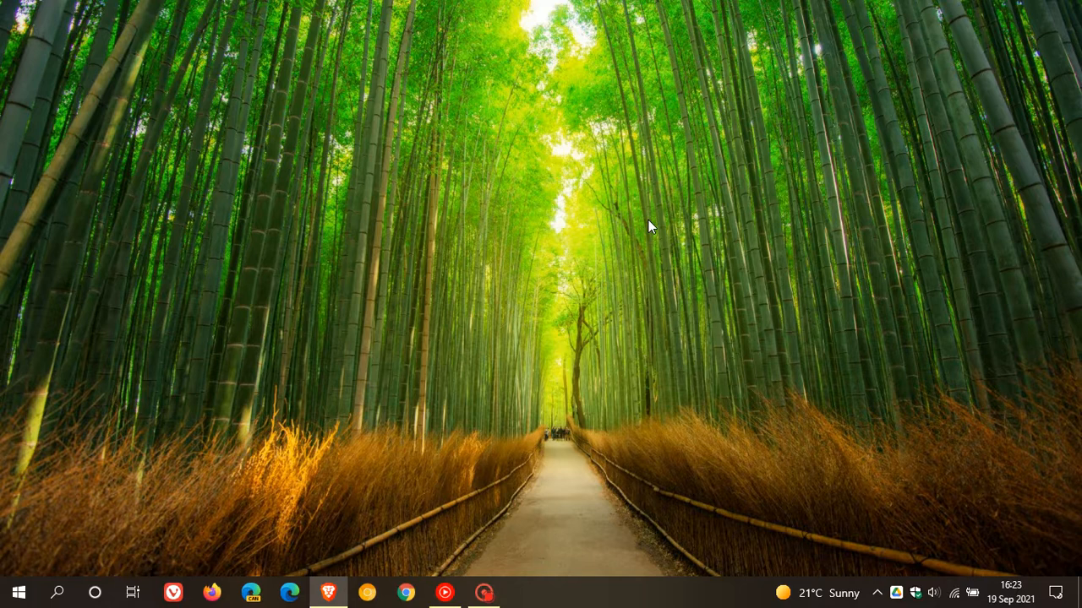
mouse_move(704, 263)
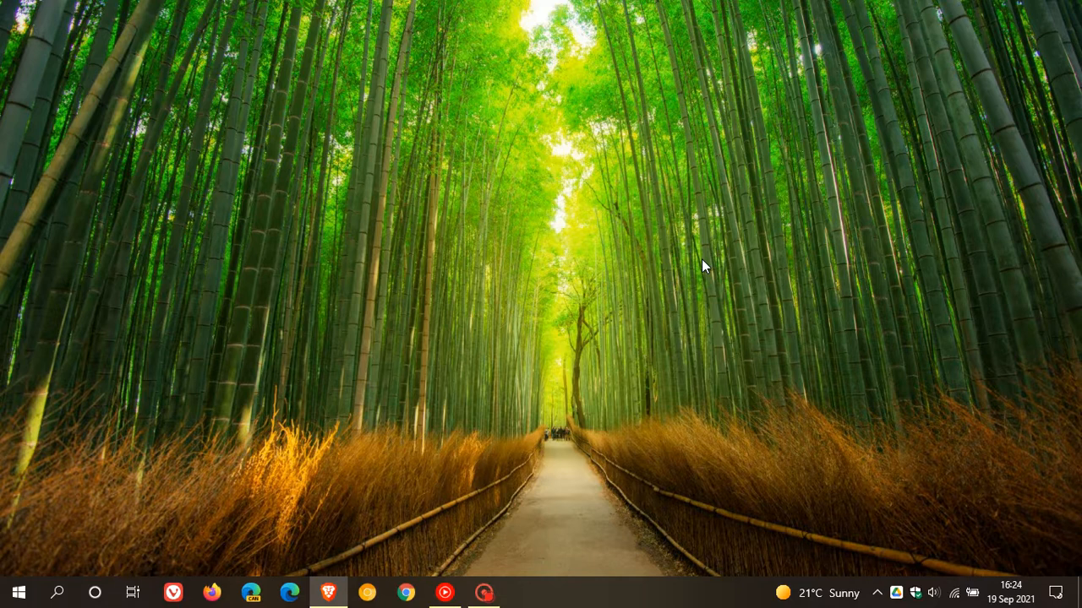
mouse_move(701, 251)
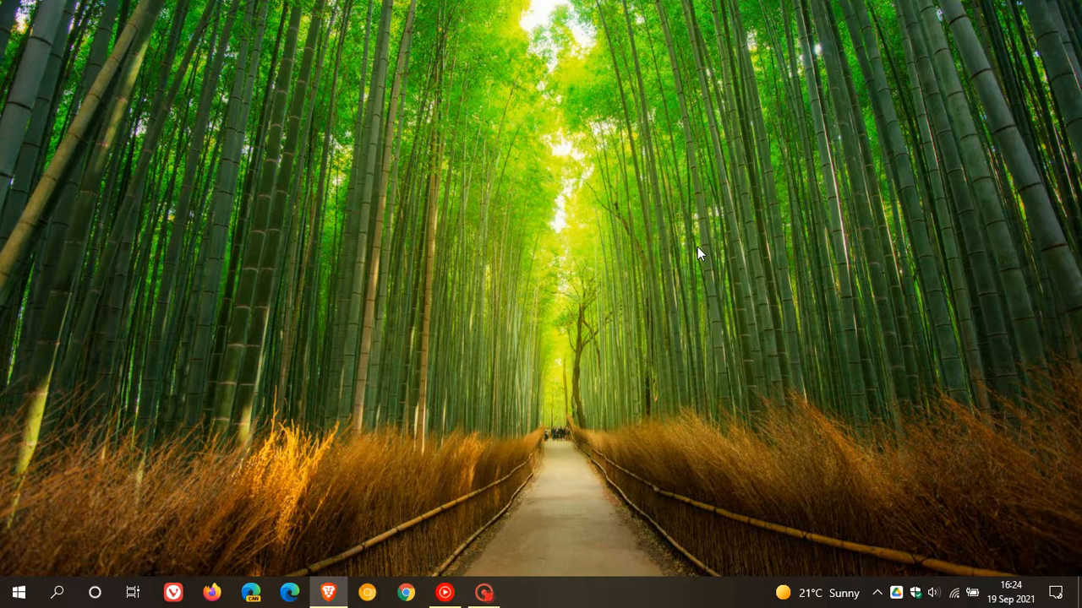
mouse_move(683, 257)
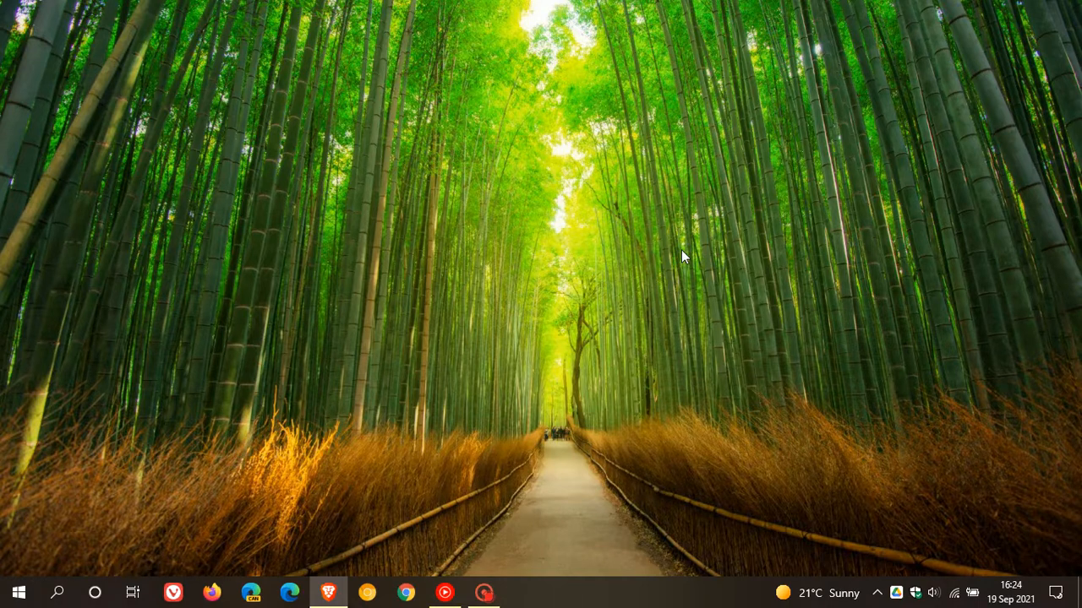
mouse_move(627, 252)
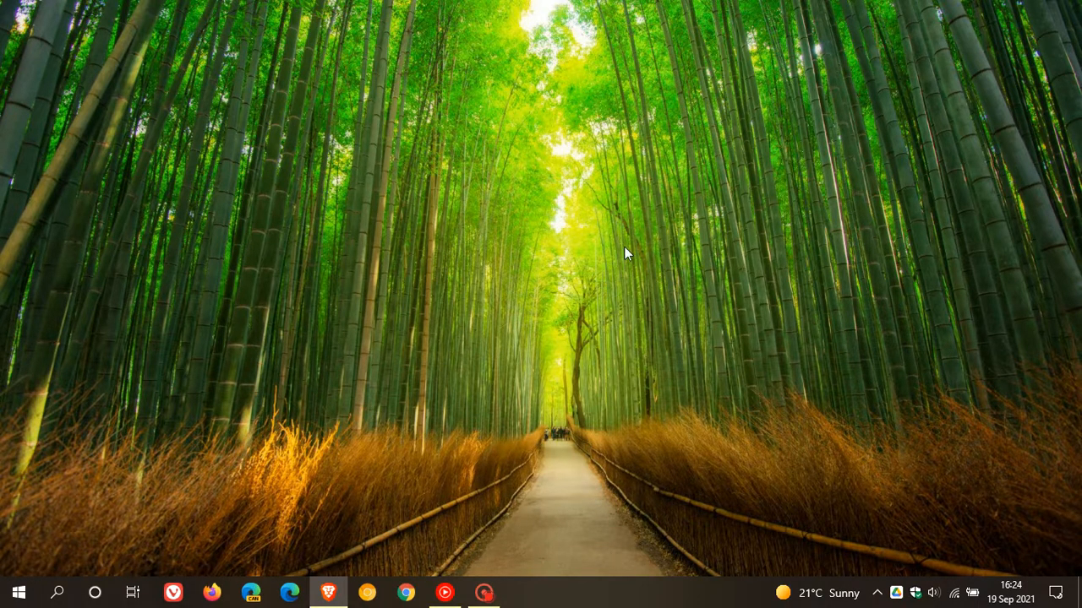
mouse_move(623, 270)
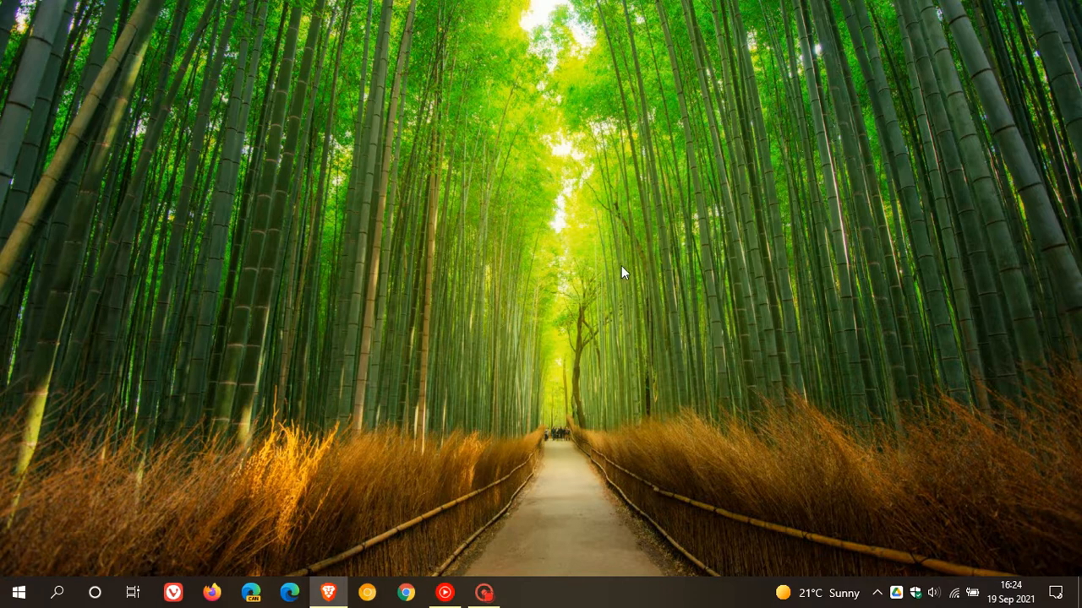
mouse_move(657, 243)
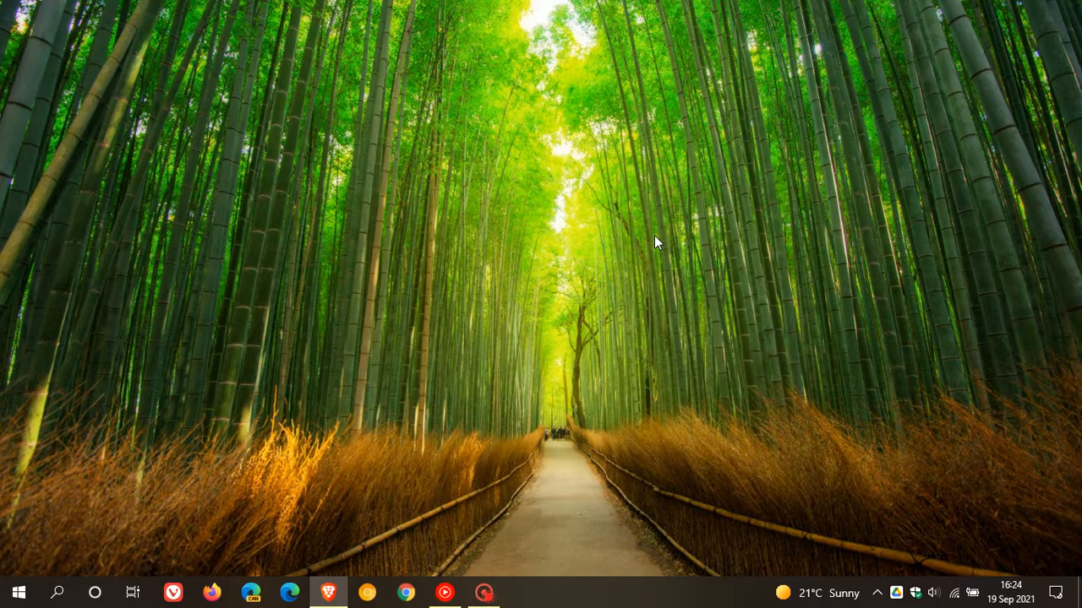
mouse_move(702, 272)
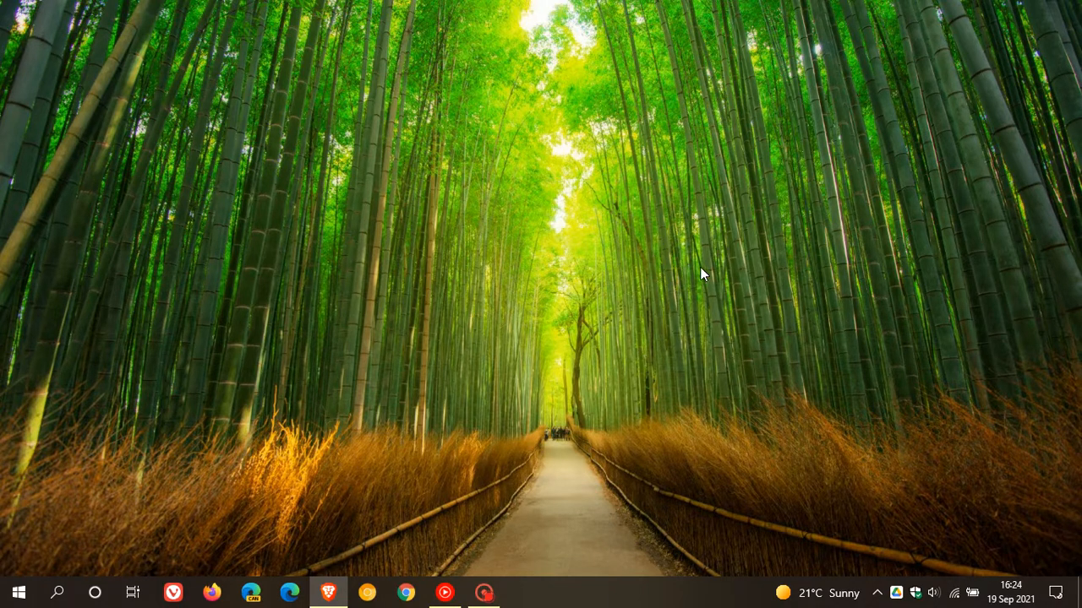
mouse_move(714, 300)
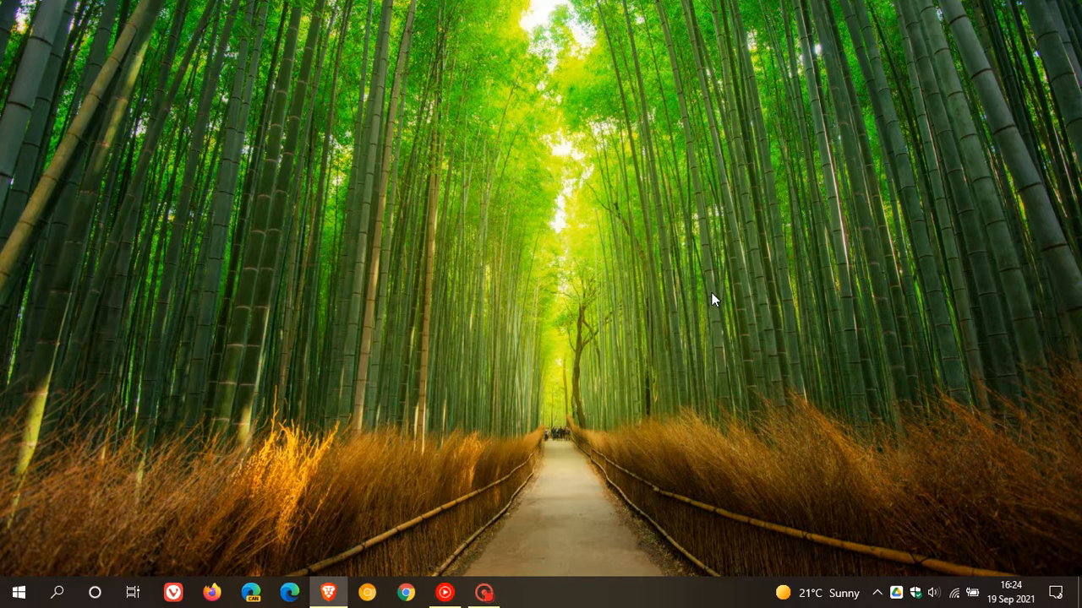
mouse_move(770, 275)
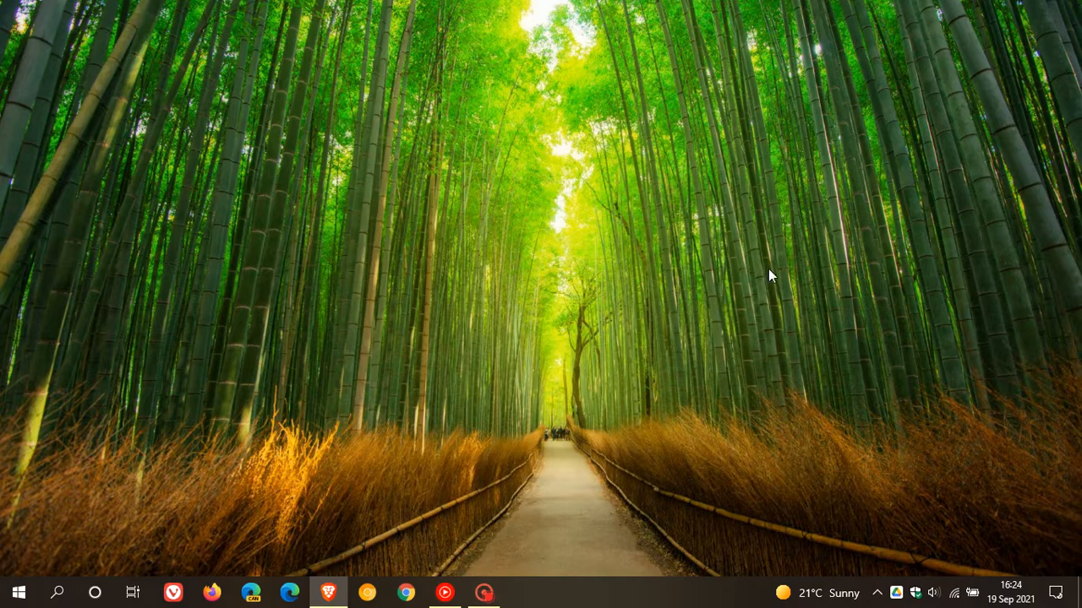
mouse_move(782, 277)
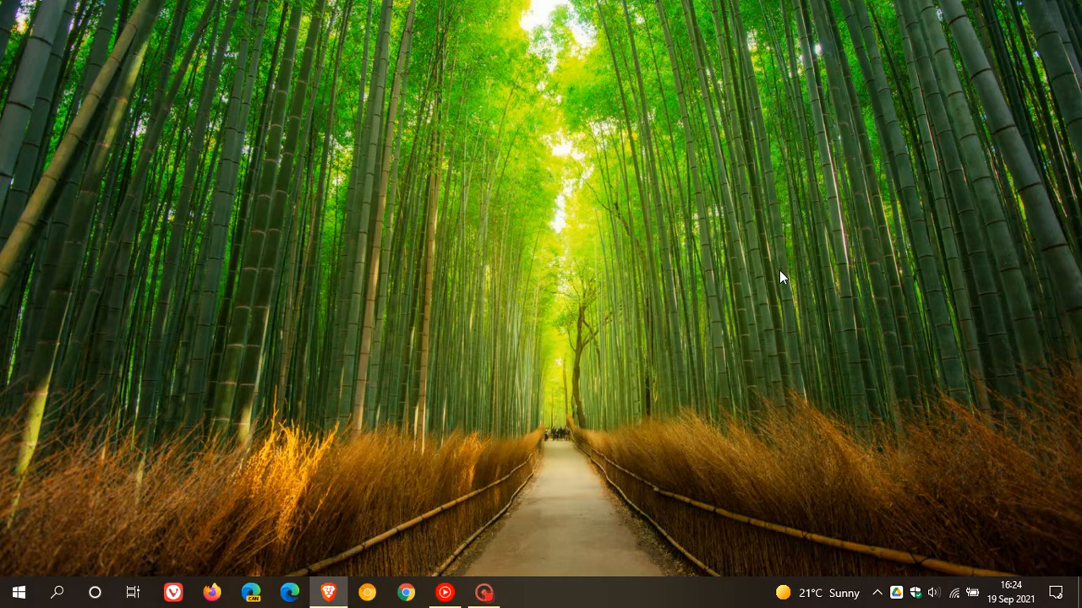
mouse_move(760, 283)
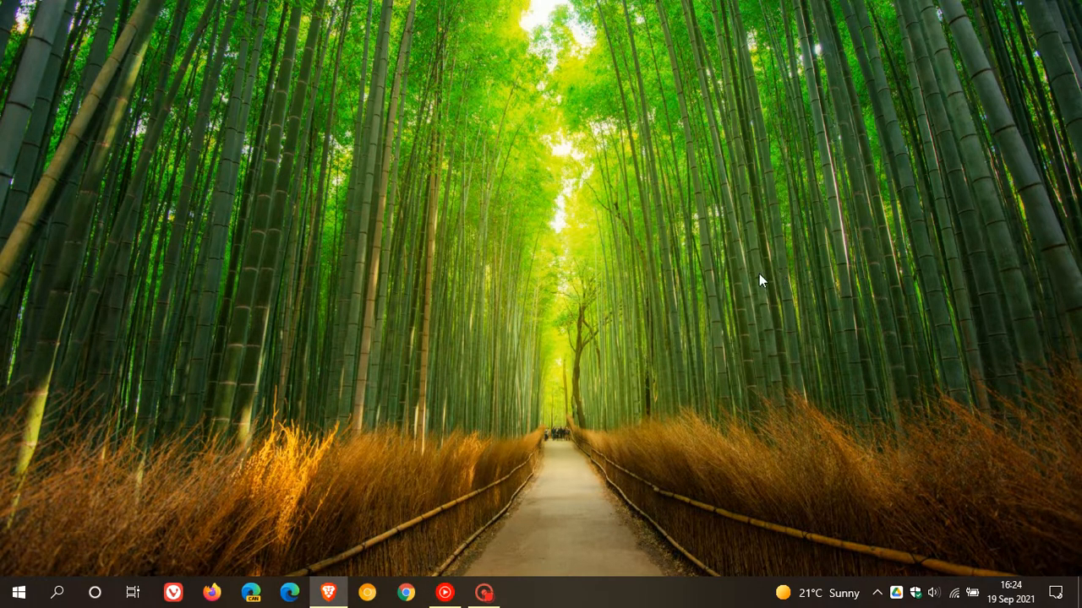
Launch Command Prompt (Admin) from the Start button's right-click menu
right_click(21, 591)
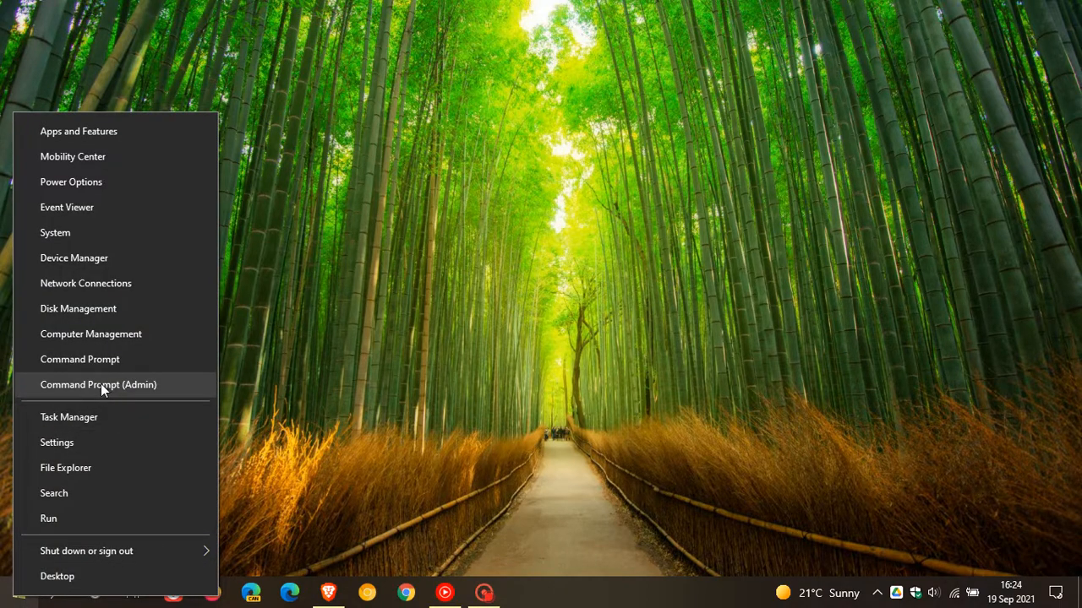
click(98, 384)
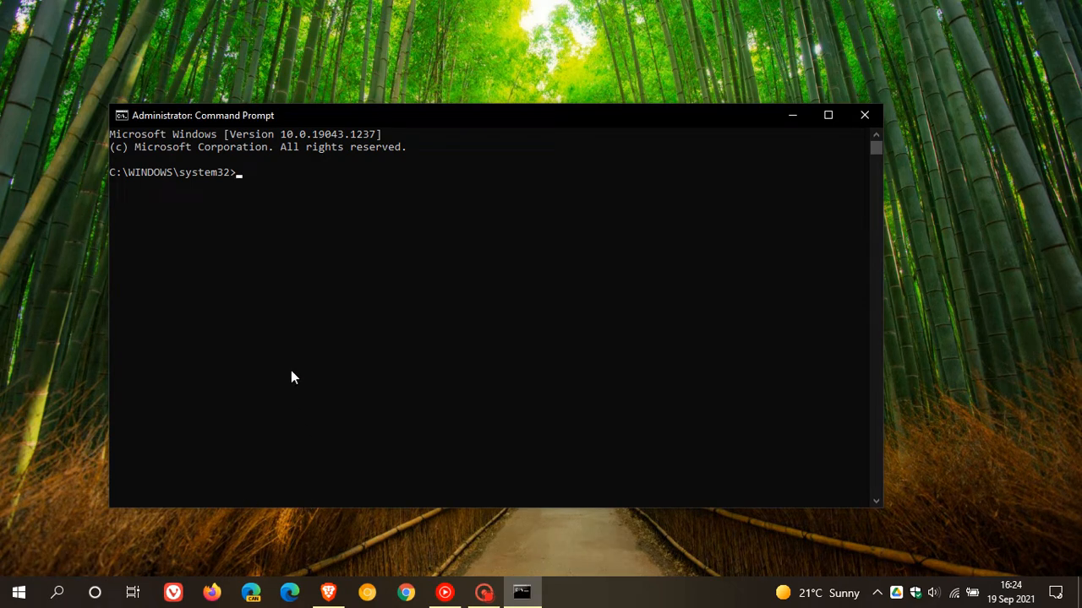
Query RAM modules with 'wmic memorychip get' for bank label, capacity, manufacturer, part and serial number
text(wmic memorychip get banklabel, devicelocator, caption, manufacturer, partnumber, serialnumber, capacity)
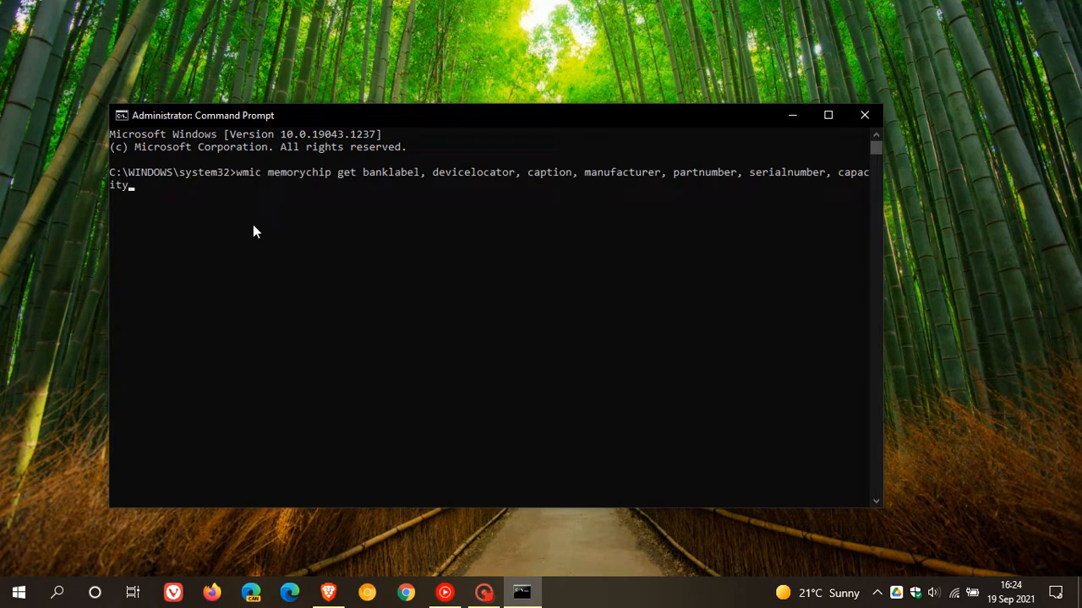
mouse_move(382, 241)
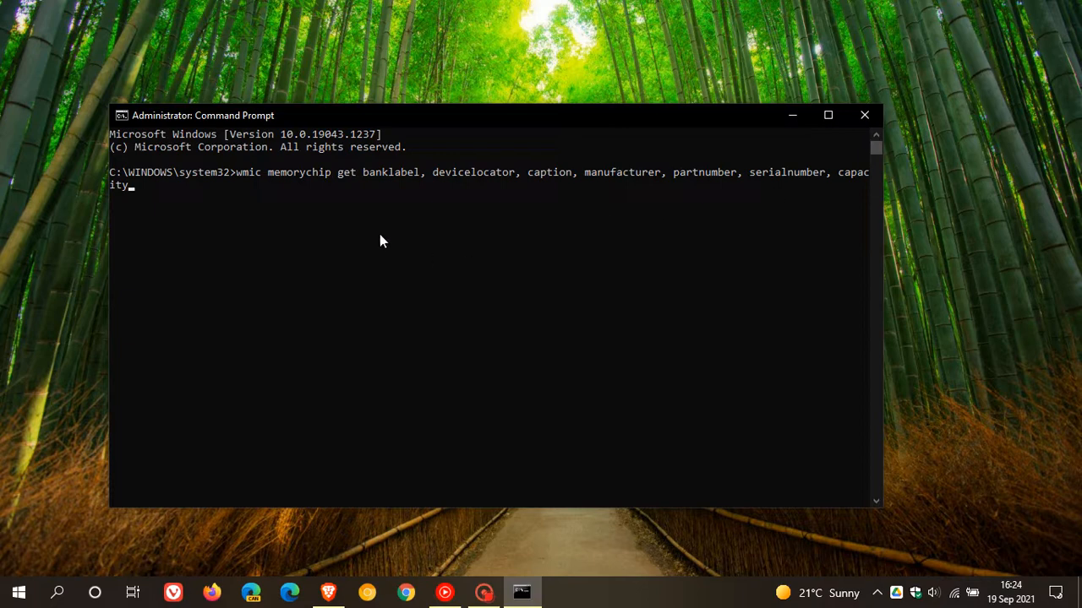
mouse_move(554, 385)
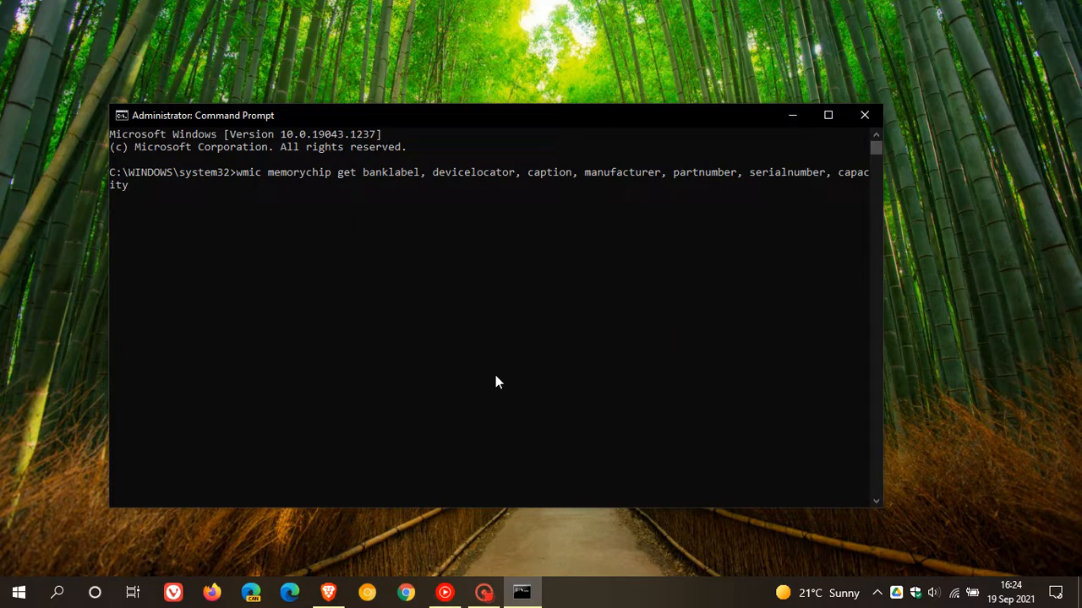
mouse_move(589, 368)
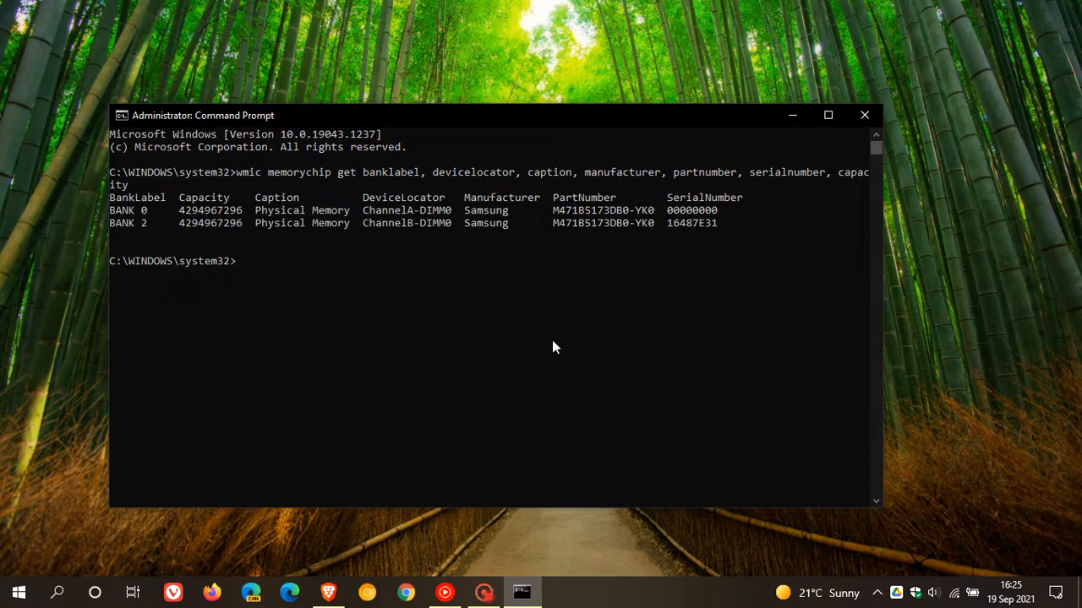
mouse_move(548, 246)
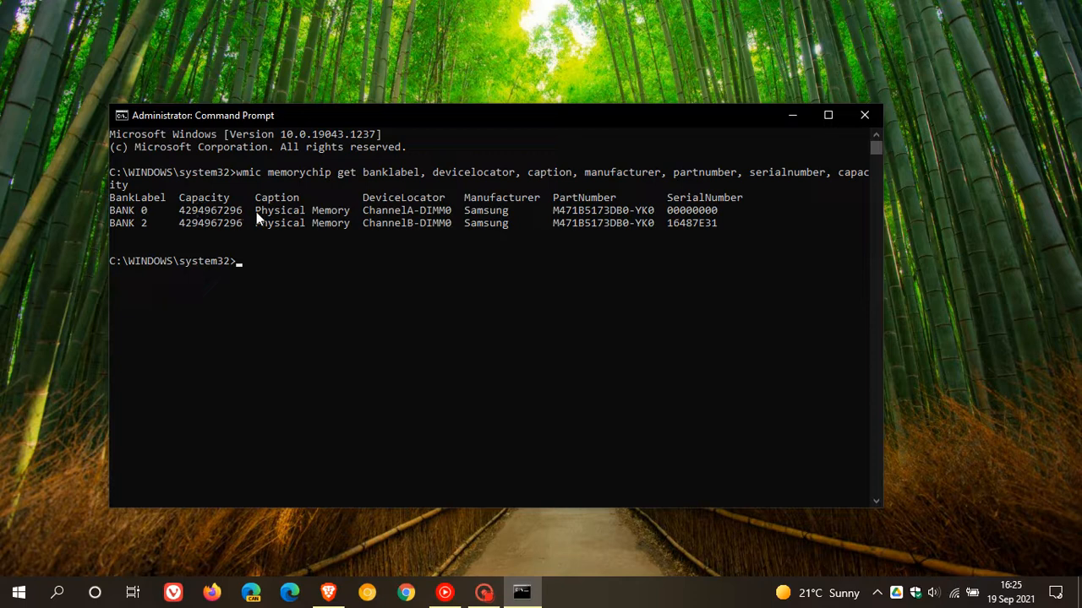
mouse_move(492, 203)
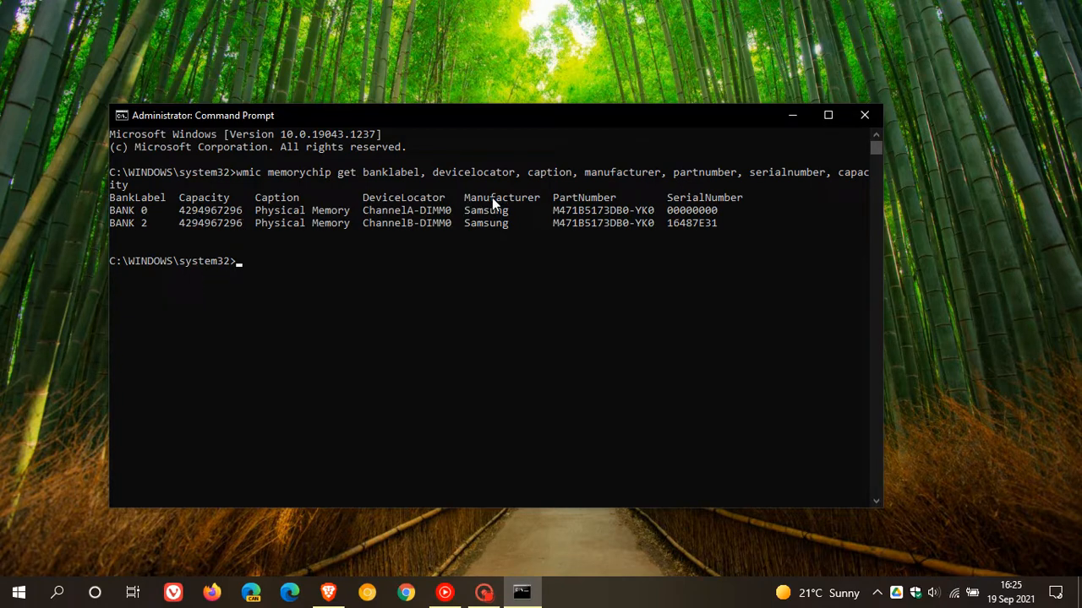
mouse_move(699, 229)
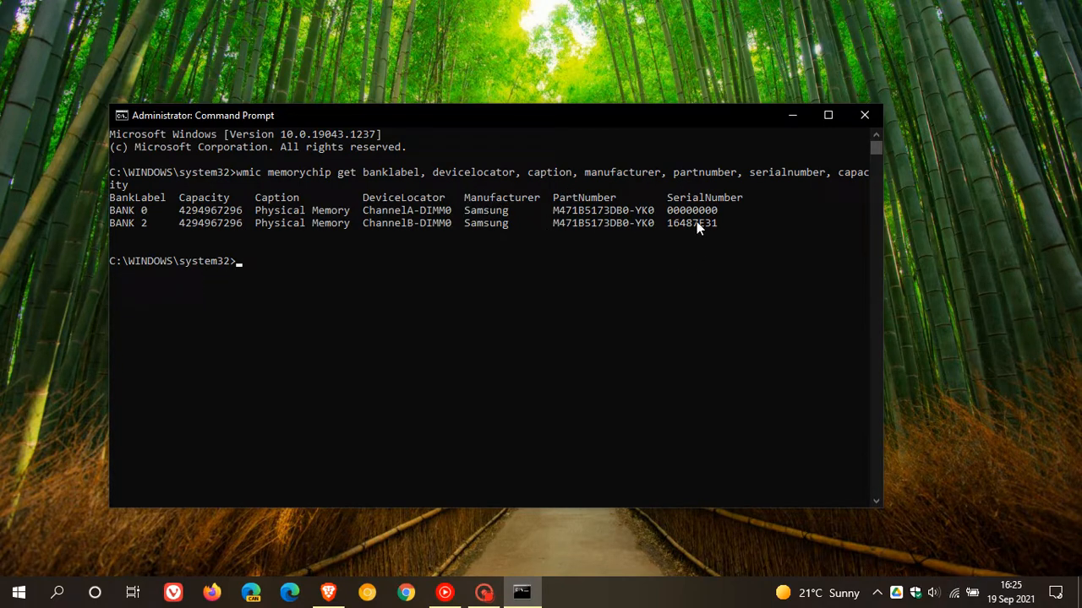
mouse_move(380, 240)
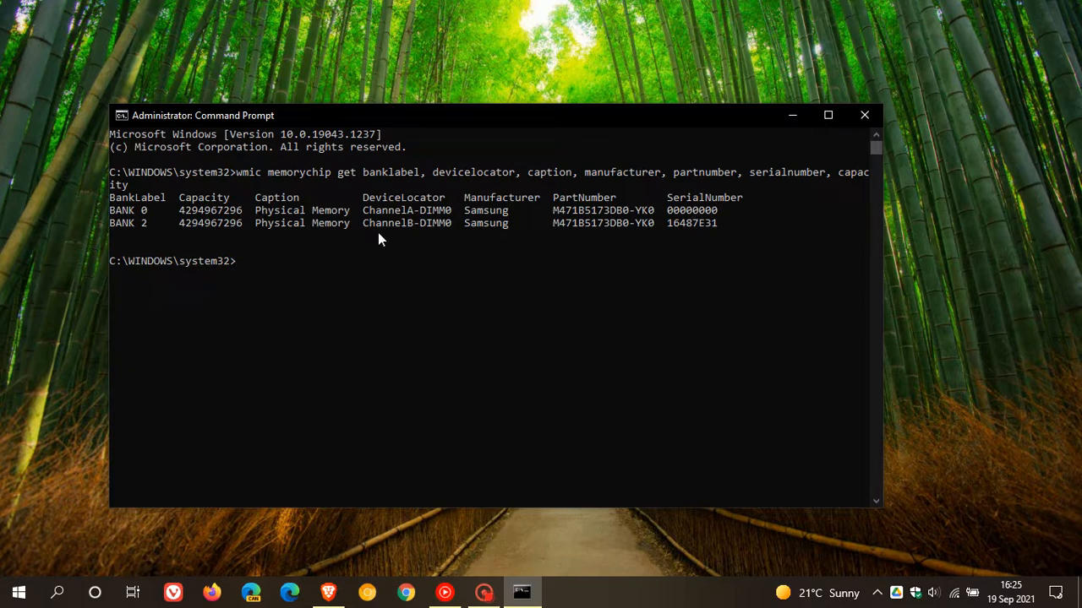
mouse_move(514, 398)
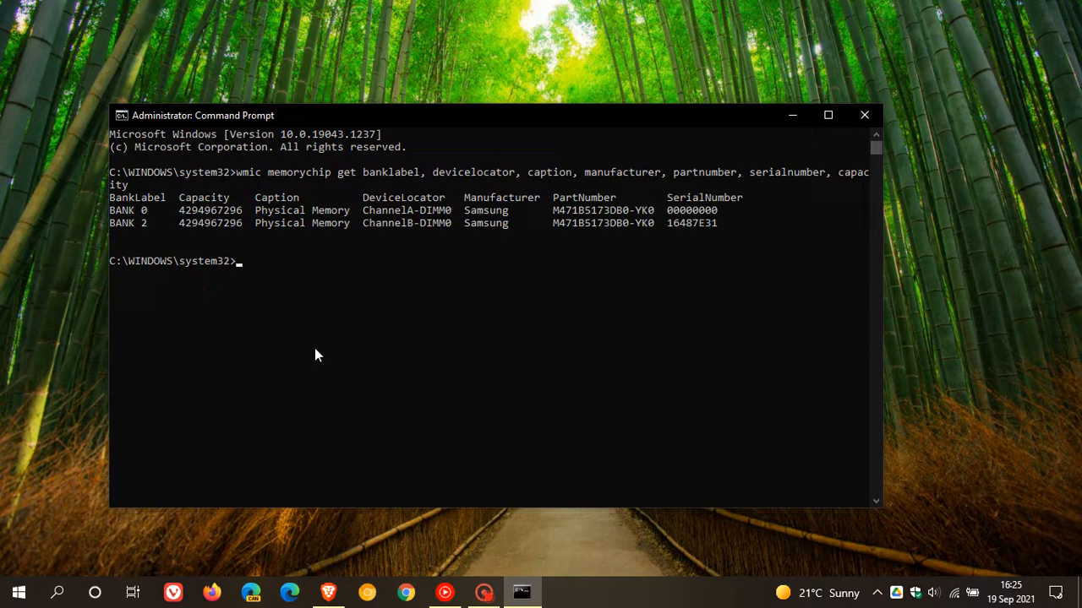
Run 'wmic diskdrive get model,serialNumber,size,mediaType' to list the hard drive details
text(wmic diskdrive get model,serialNumber,size,mediaType)
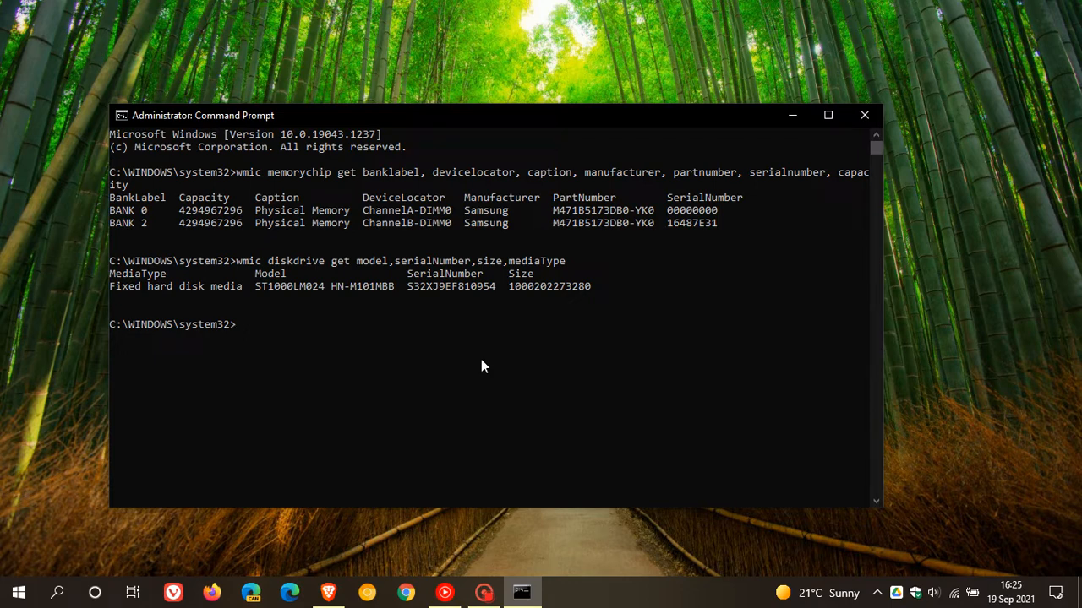
mouse_move(261, 286)
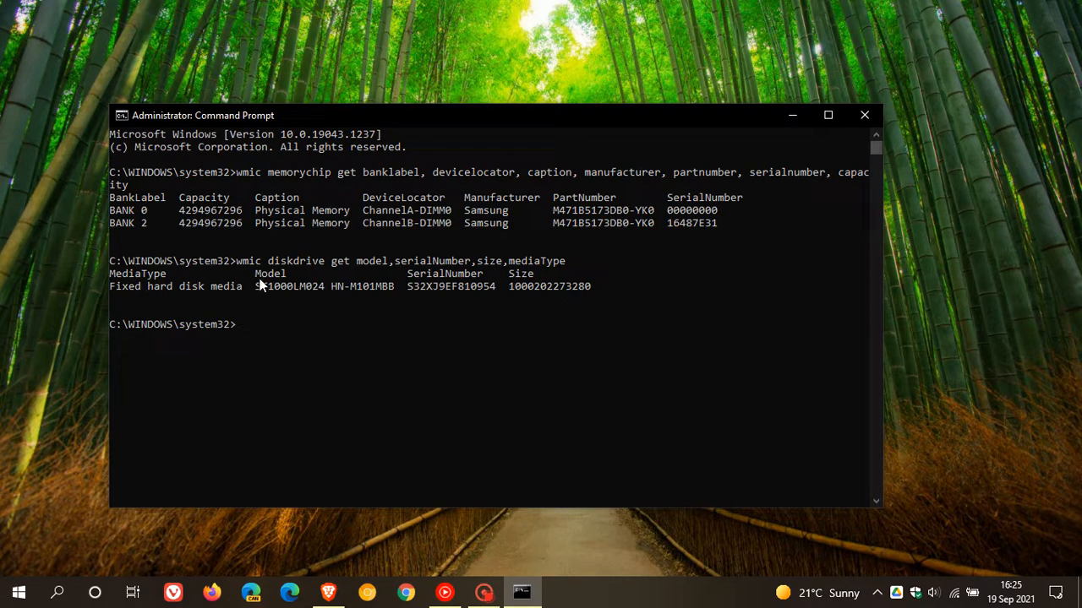
mouse_move(492, 223)
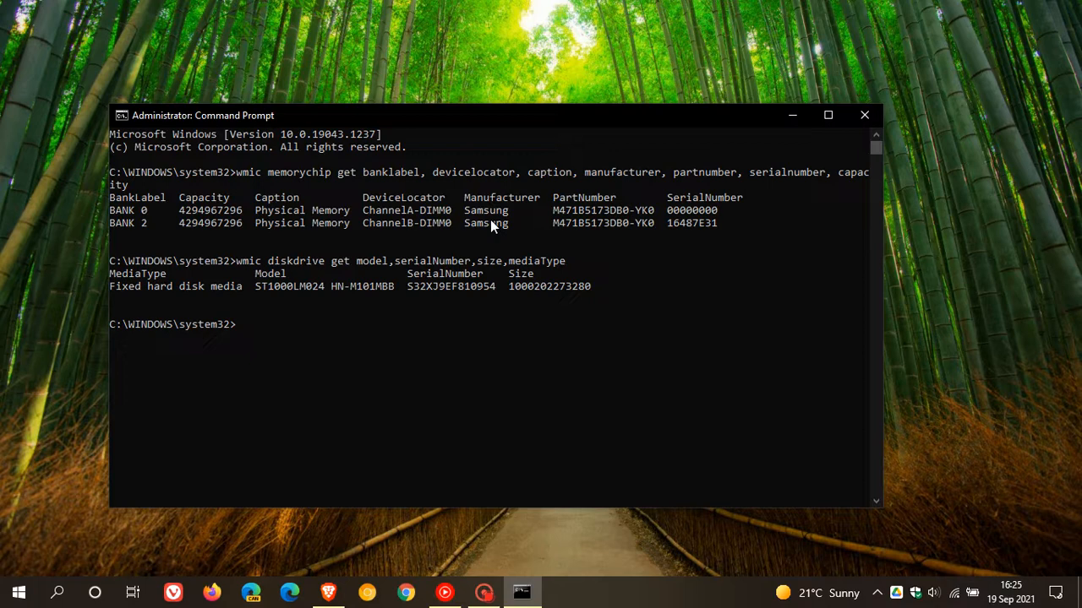
mouse_move(428, 228)
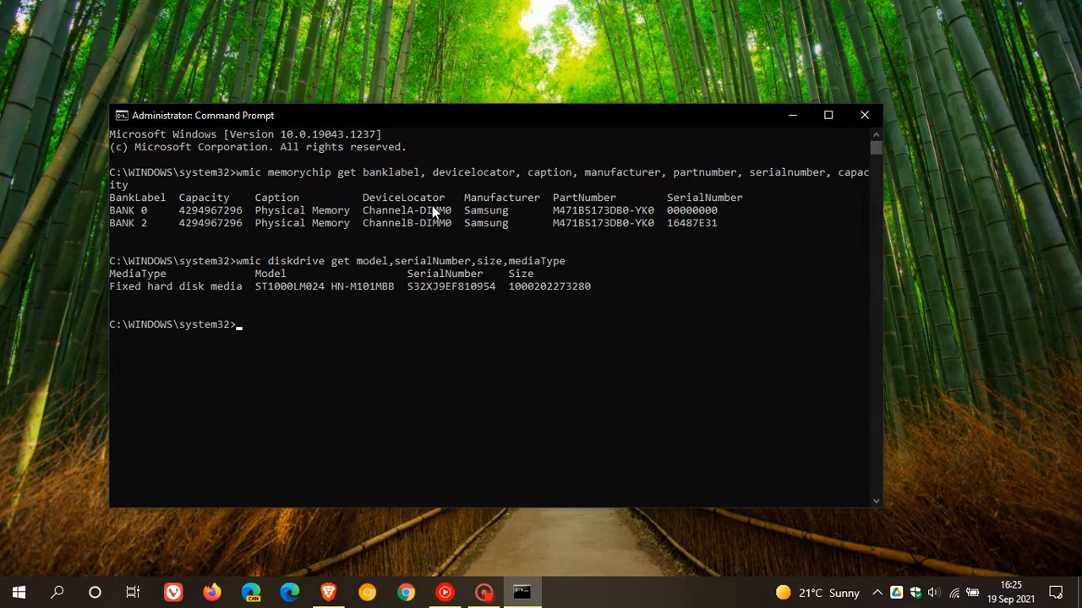
mouse_move(469, 286)
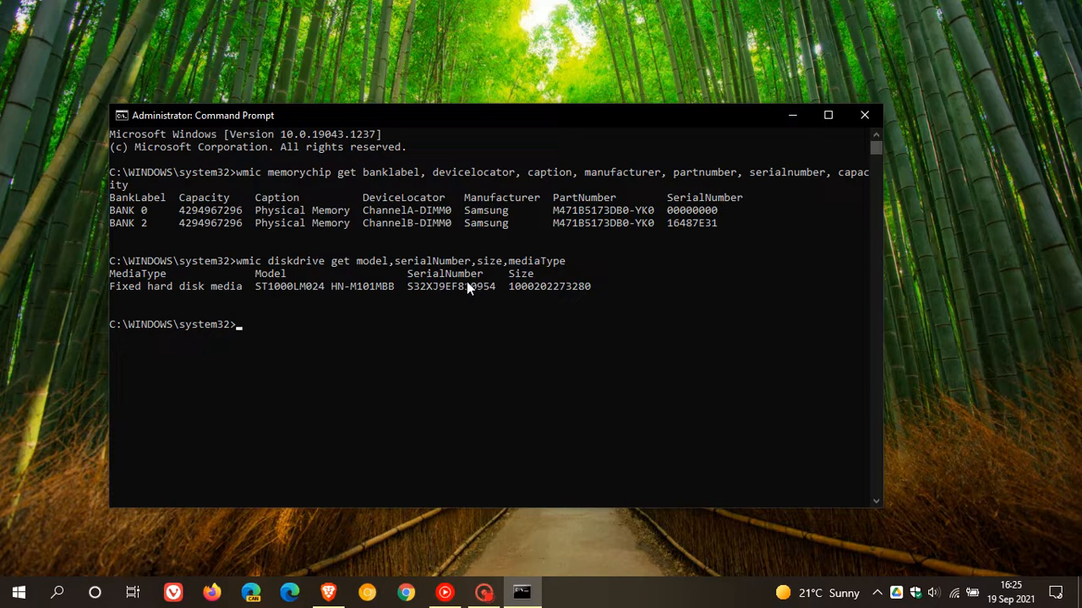
mouse_move(591, 389)
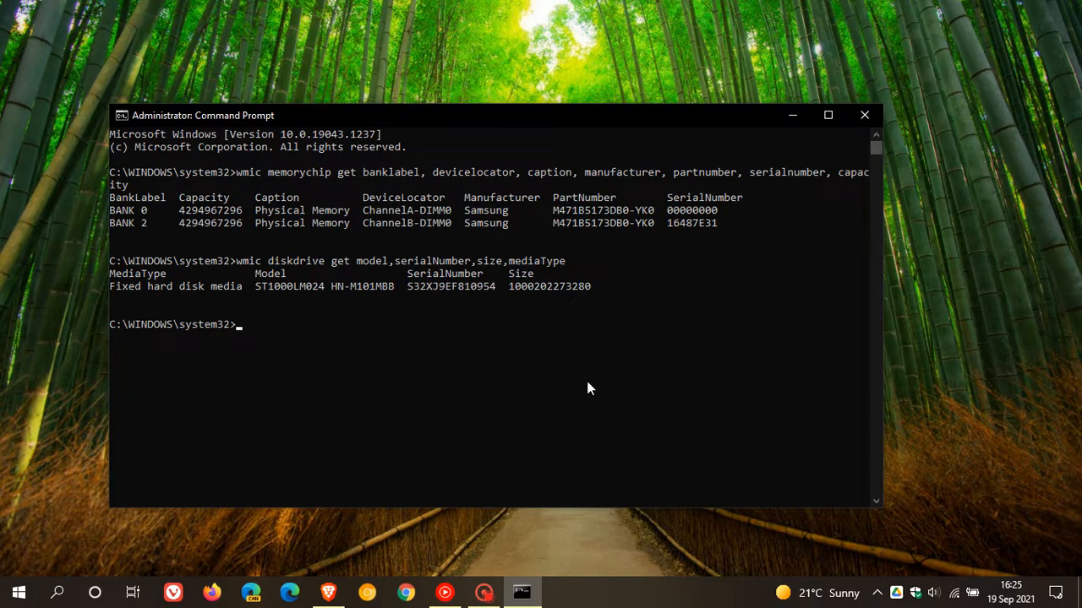
mouse_move(414, 252)
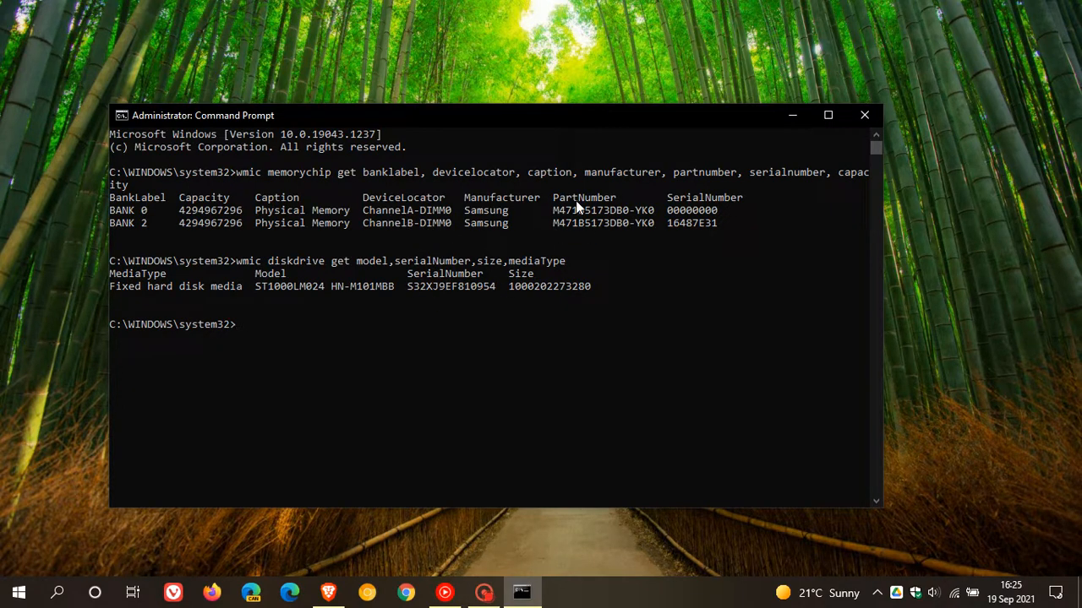
mouse_move(615, 387)
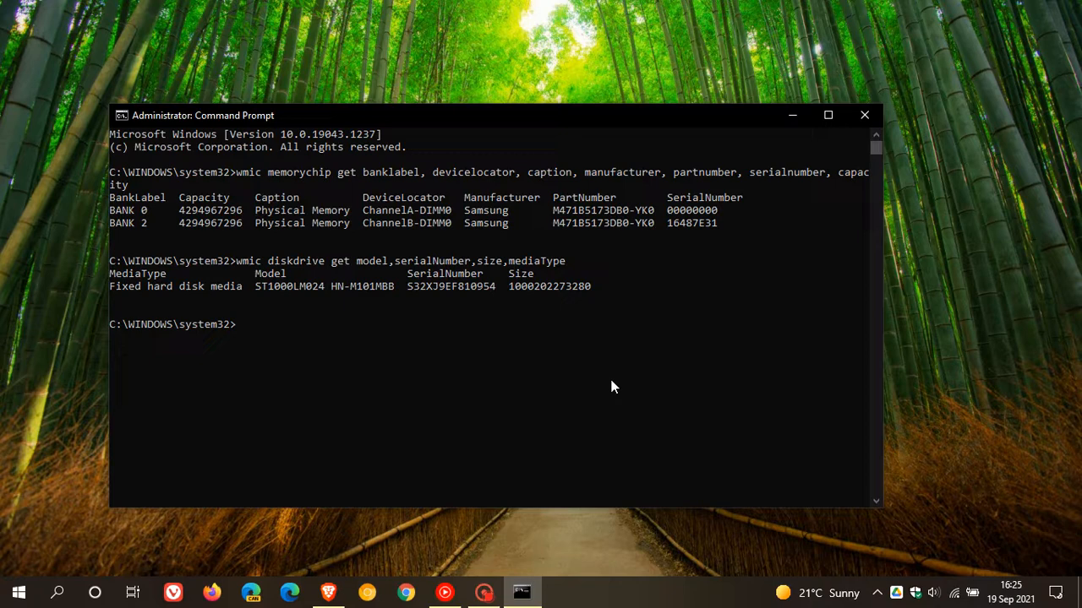
mouse_move(710, 409)
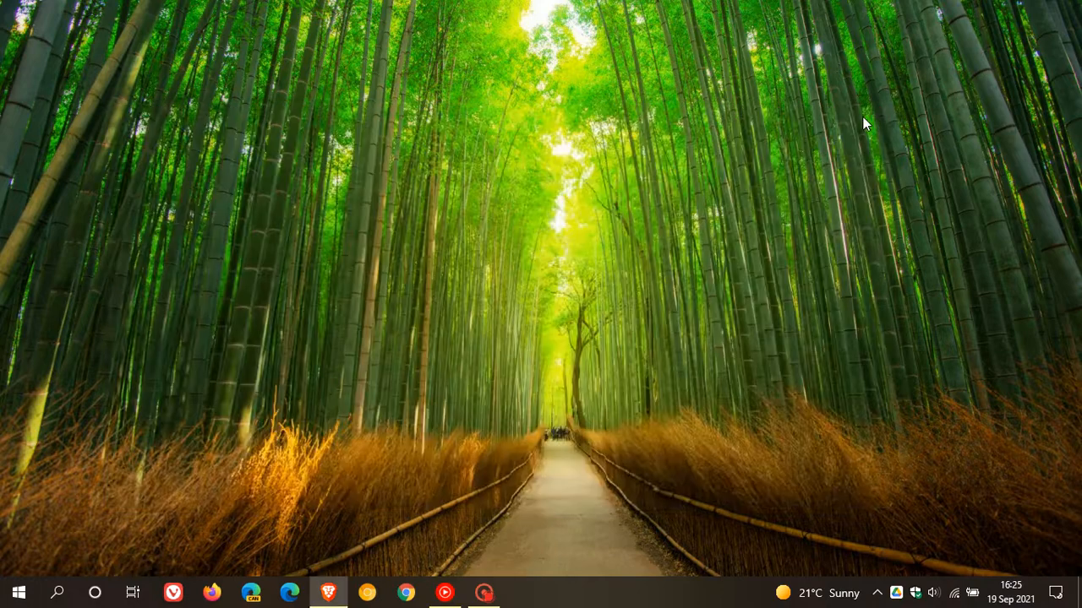
mouse_move(724, 343)
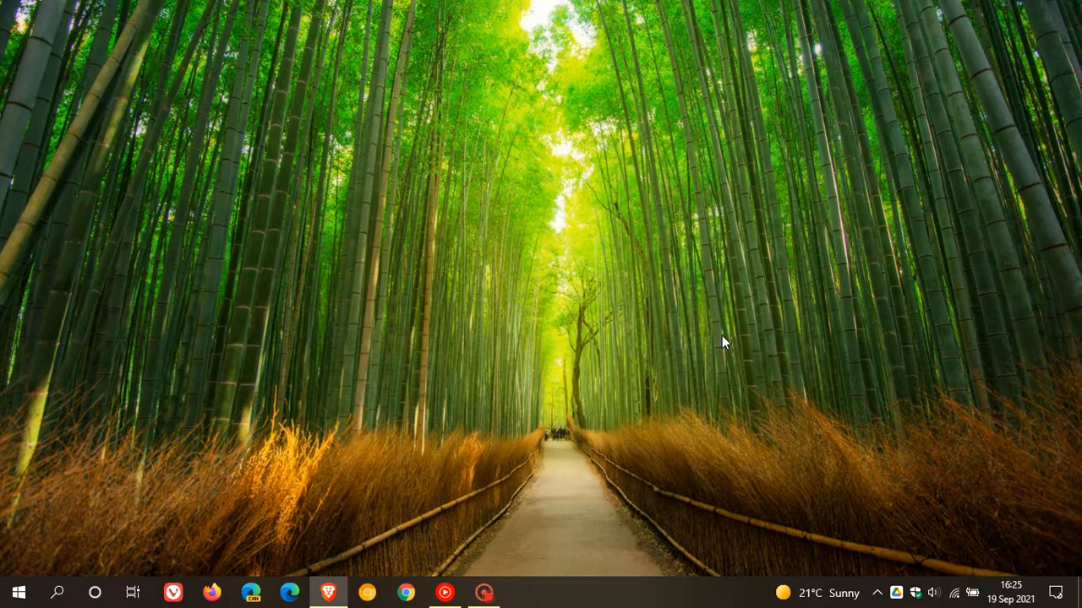